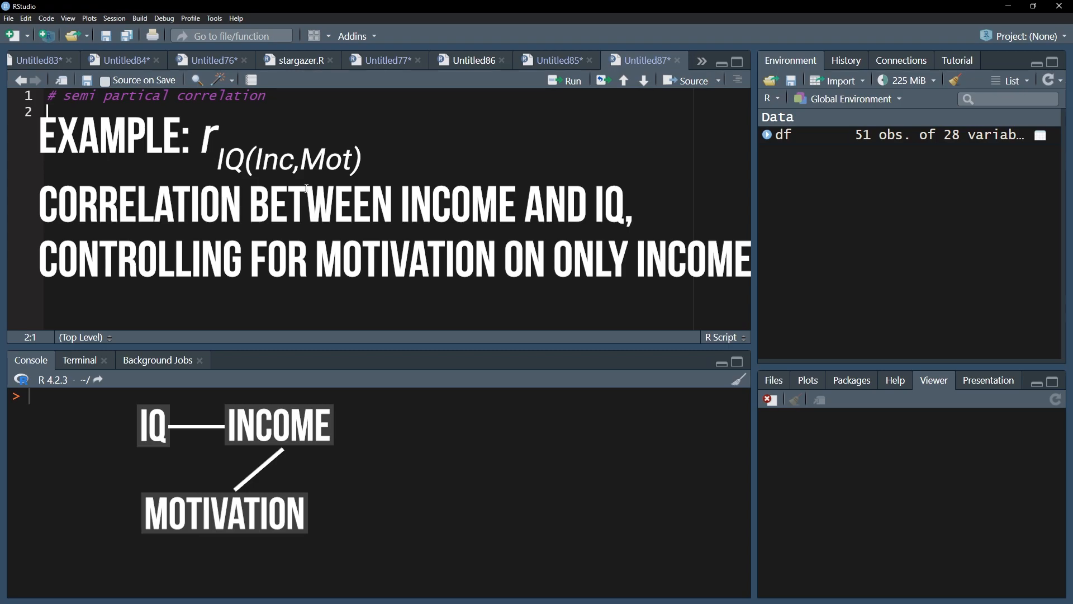
Begin line 2 under the semi-partial correlation heading with the name df2
{"action": "type", "text": "df2"}
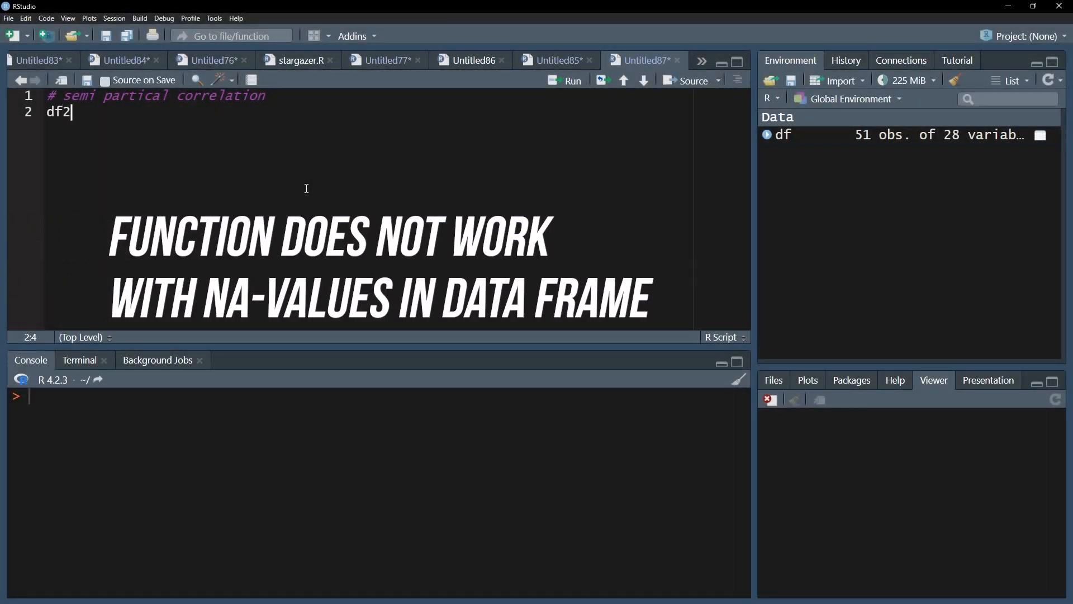
Write and run df2 <- subset(df, select=c(income, IQ, motivation)) to keep three columns
{"action": "type", "text": "\" \""}
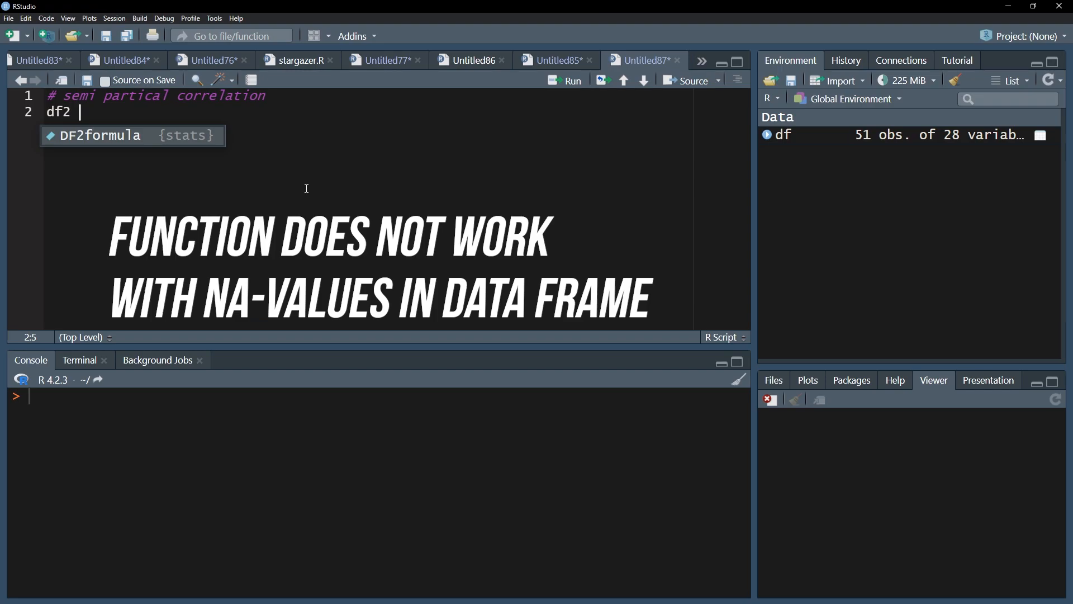
{"action": "type", "text": "<- sub"}
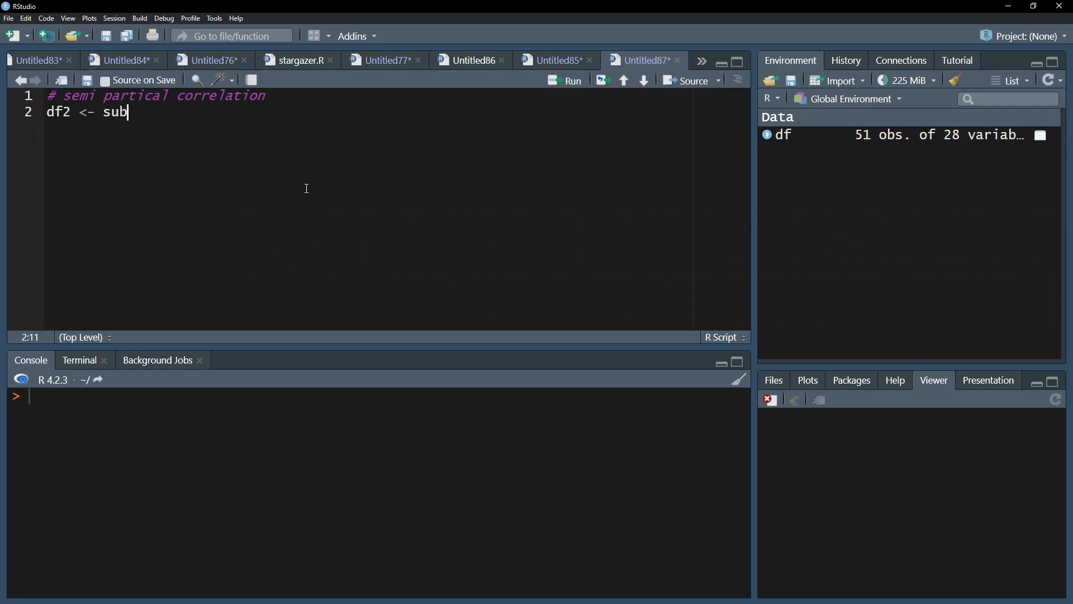
{"action": "type", "text": "set(df, select=c(income, IQ, motivation"}
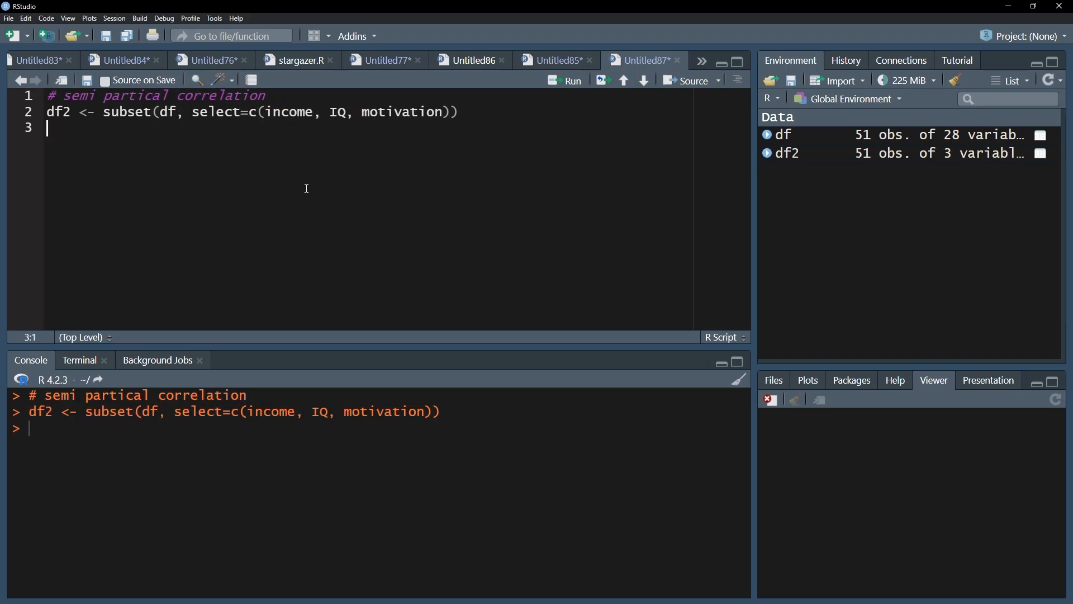
Write and run df3 <- na.omit(df2) to drop rows with missing values
{"action": "type", "text": "df3 <-"}
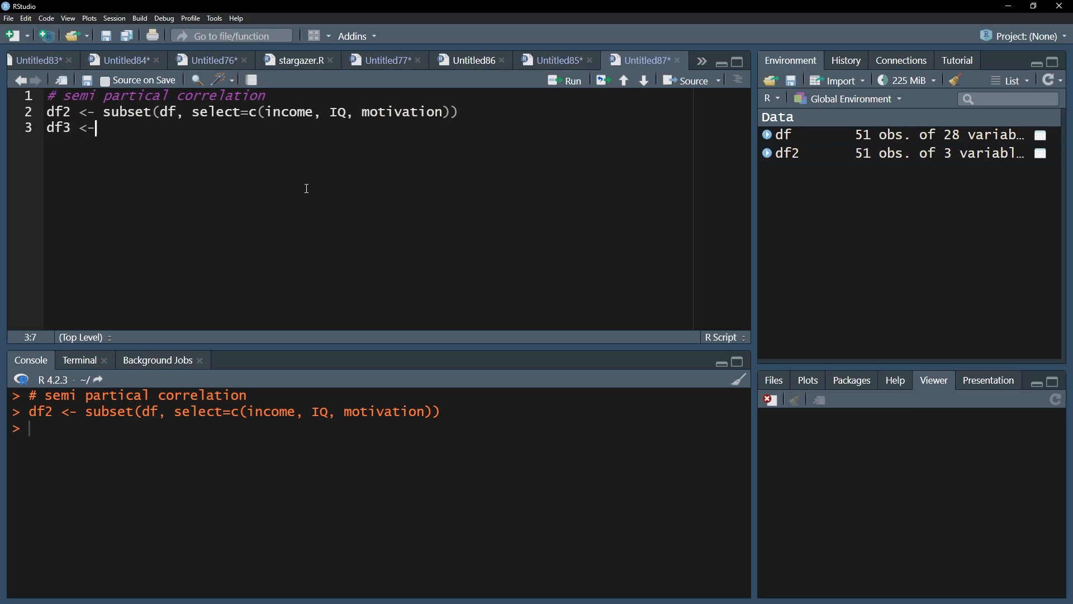
{"action": "type", "text": "na.omit(d"}
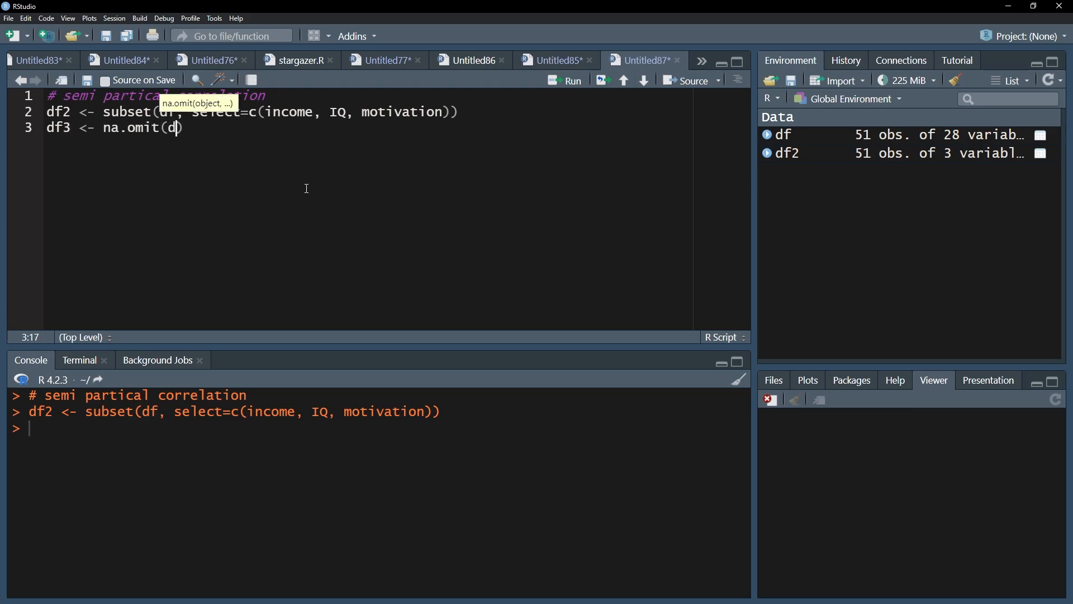
{"action": "type", "text": "f2)"}
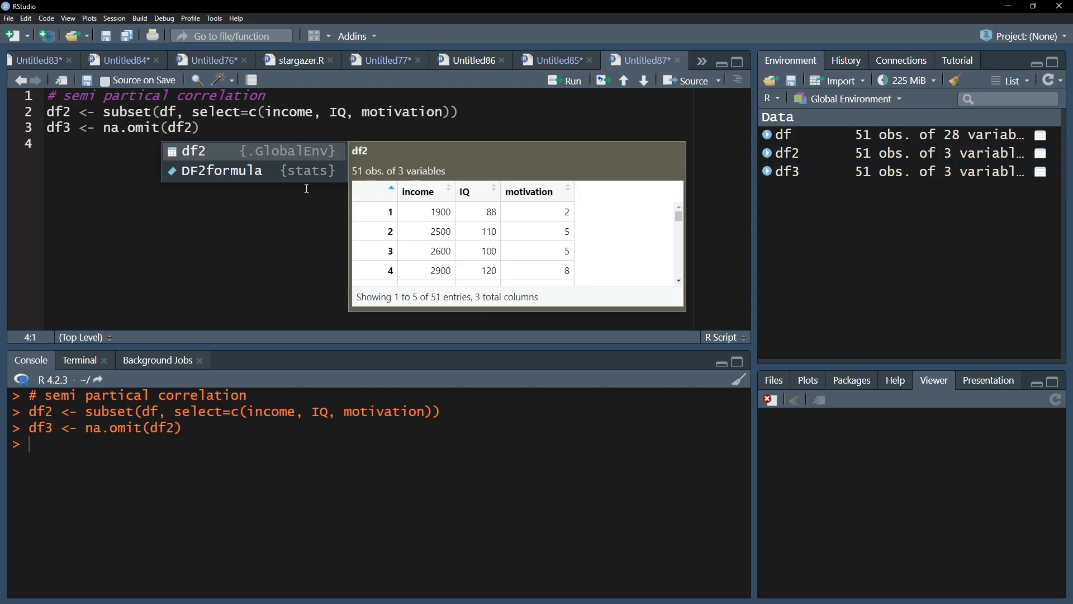
{"action": "key", "text": "Escape"}
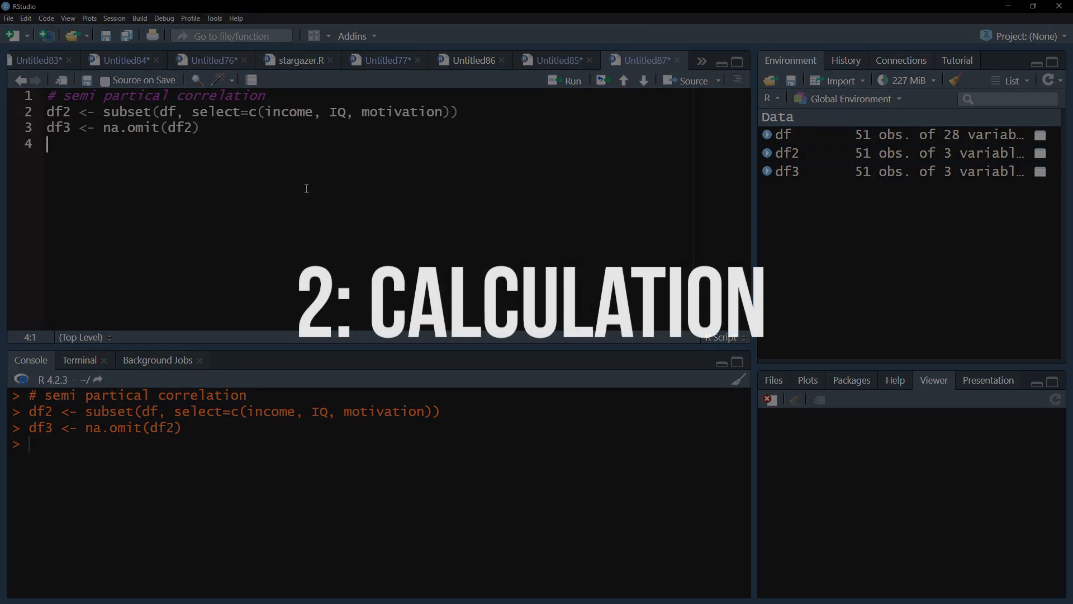
Load library(ppcor) and begin spcor.test(df3$IQ, df3$income, df3$ for the motivation control
{"action": "type", "text": "library(ppcor"}
{"action": "type", "text": "s"}
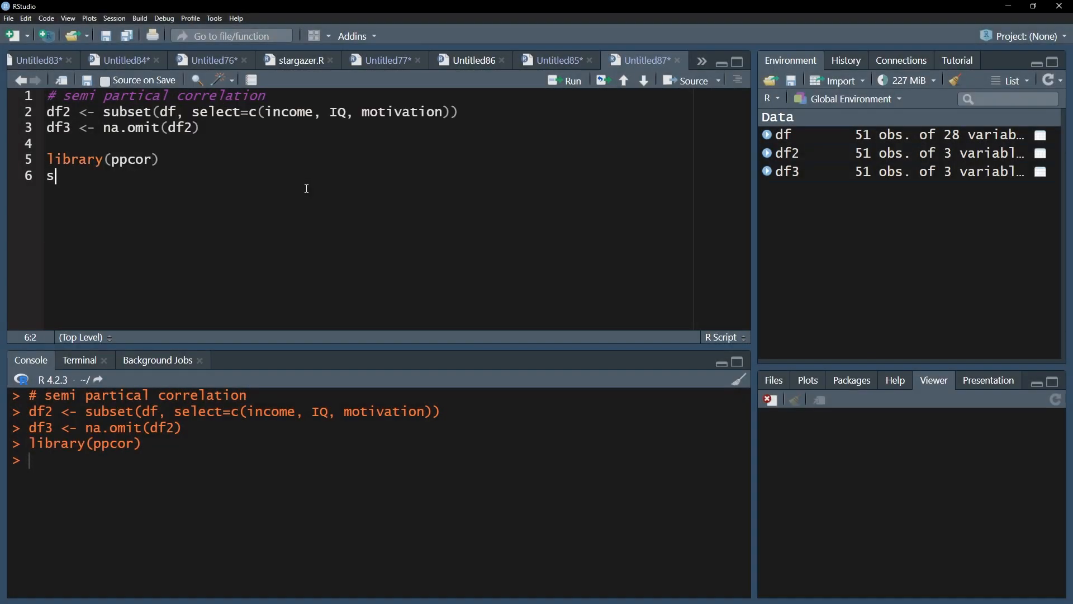
{"action": "type", "text": "pcor.test(df3$IQ,"}
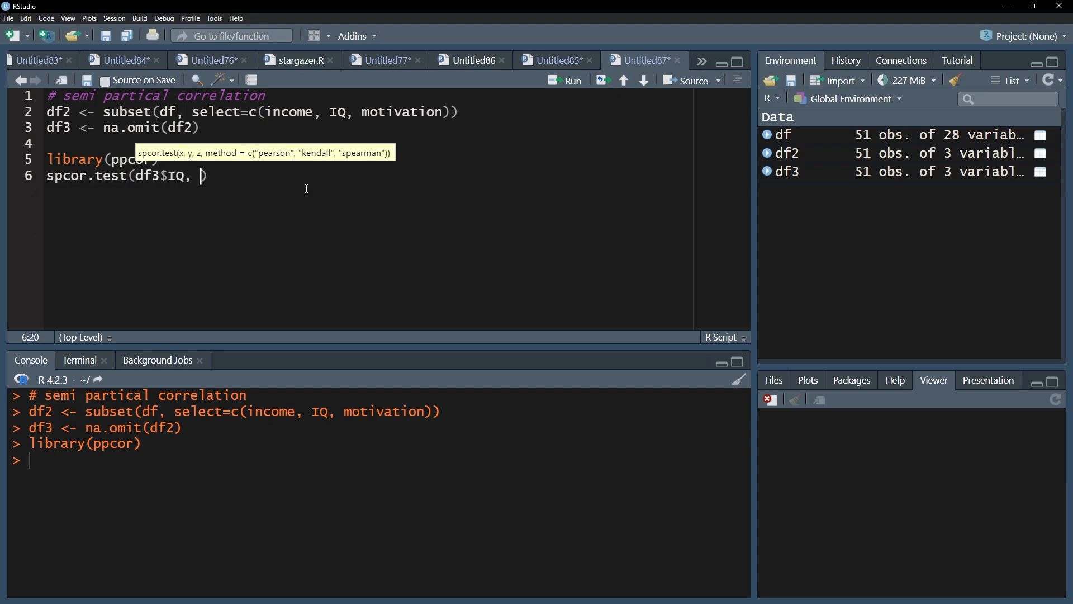
{"action": "type", "text": "df3$income, df"}
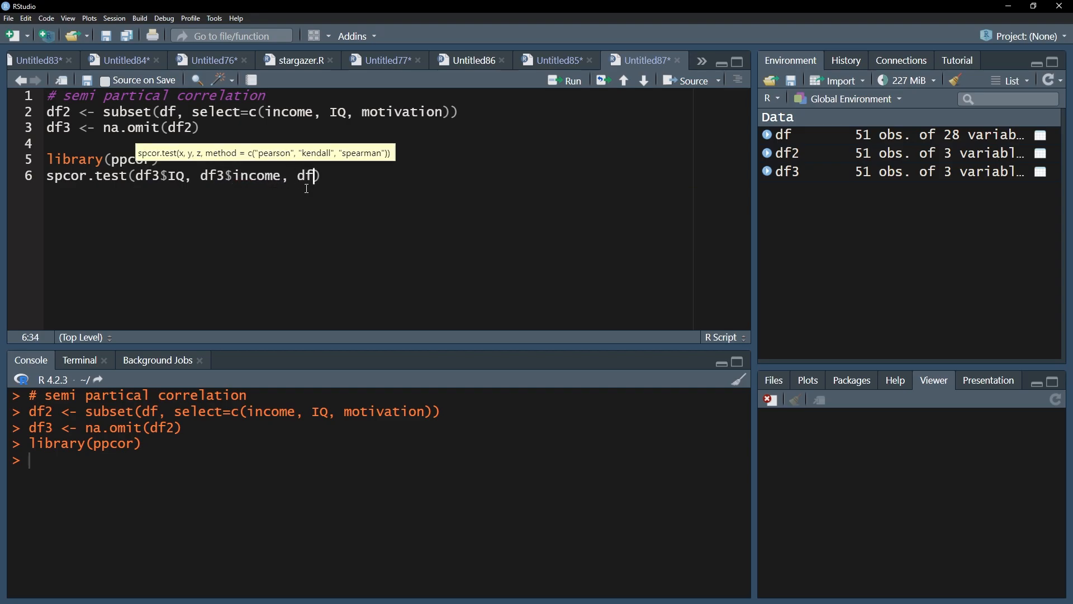
{"action": "type", "text": "$"}
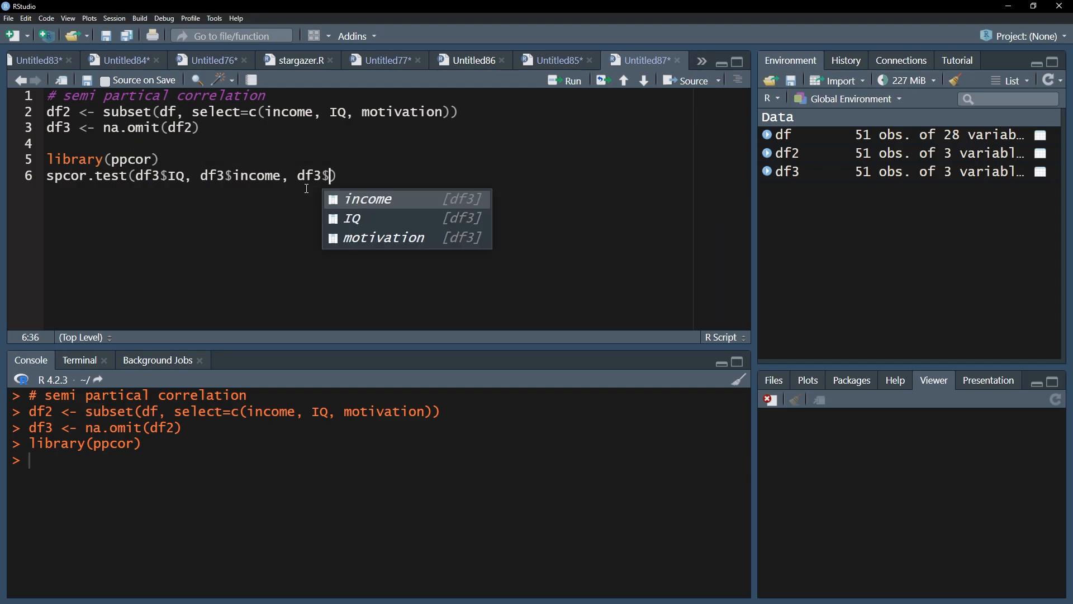